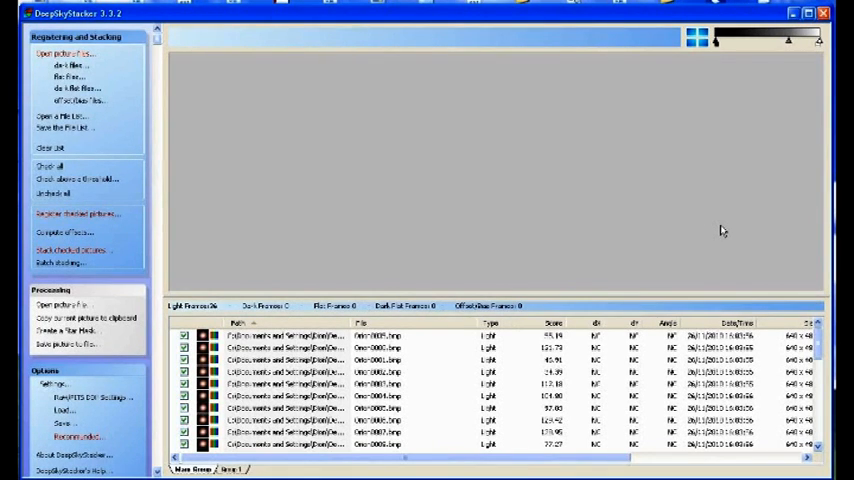
pyautogui.moveTo(712, 228)
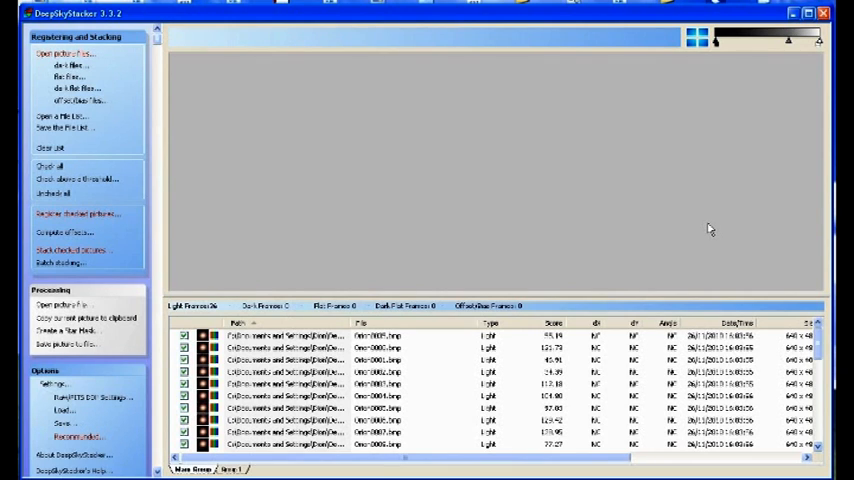
pyautogui.moveTo(650, 362)
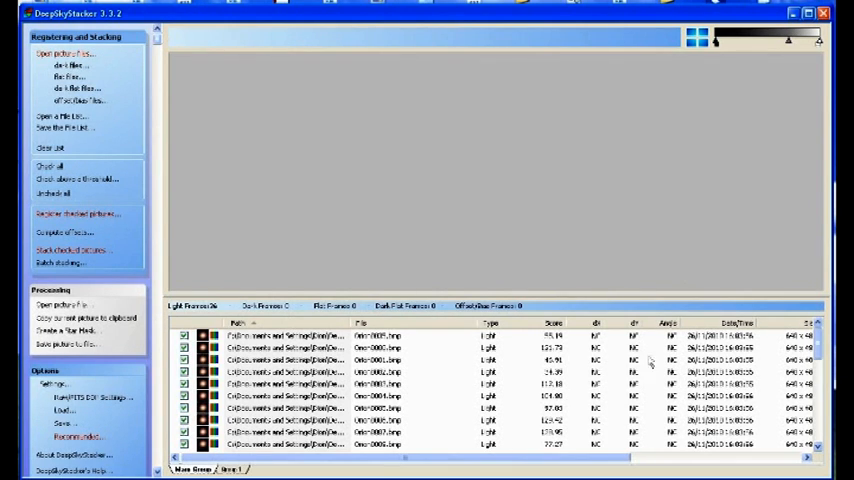
pyautogui.moveTo(648, 362)
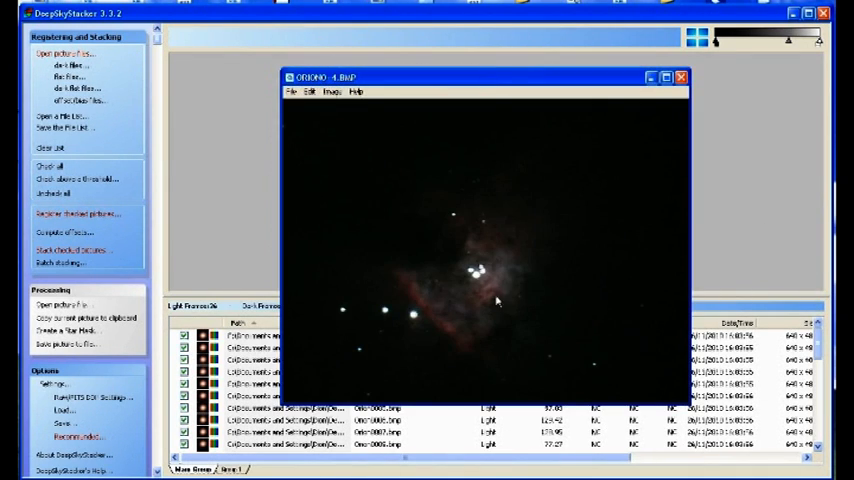
pyautogui.moveTo(520, 248)
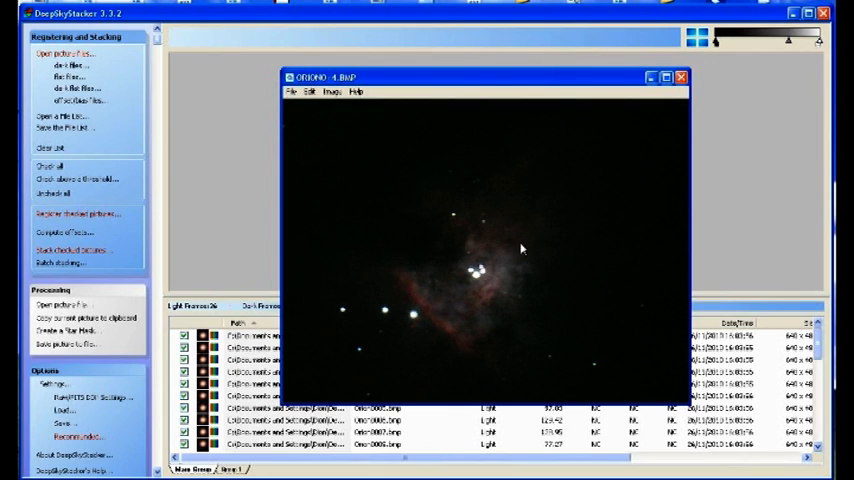
pyautogui.moveTo(398, 336)
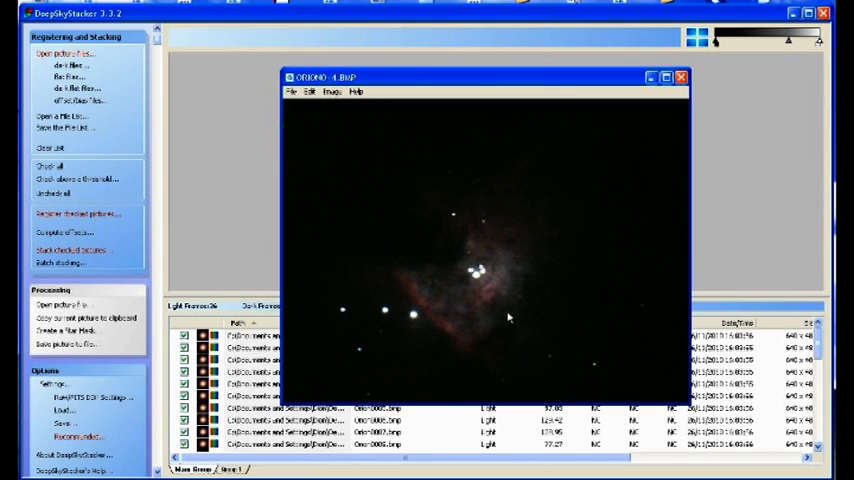
pyautogui.moveTo(434, 344)
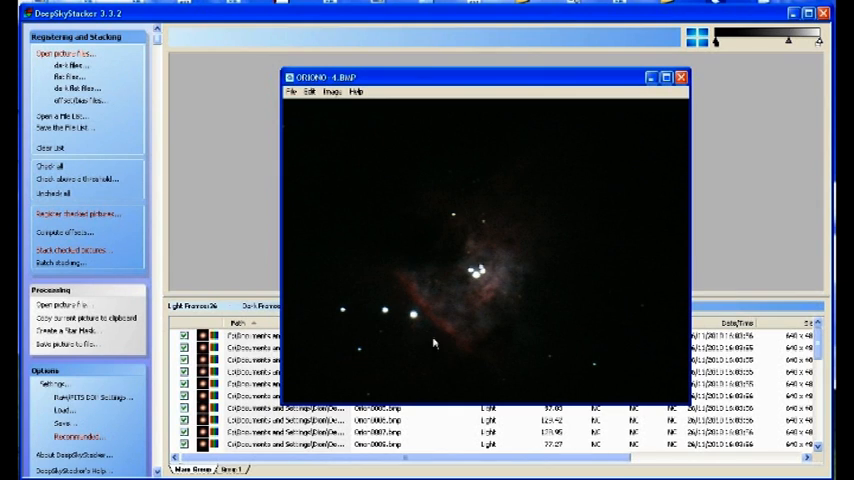
pyautogui.moveTo(520, 236)
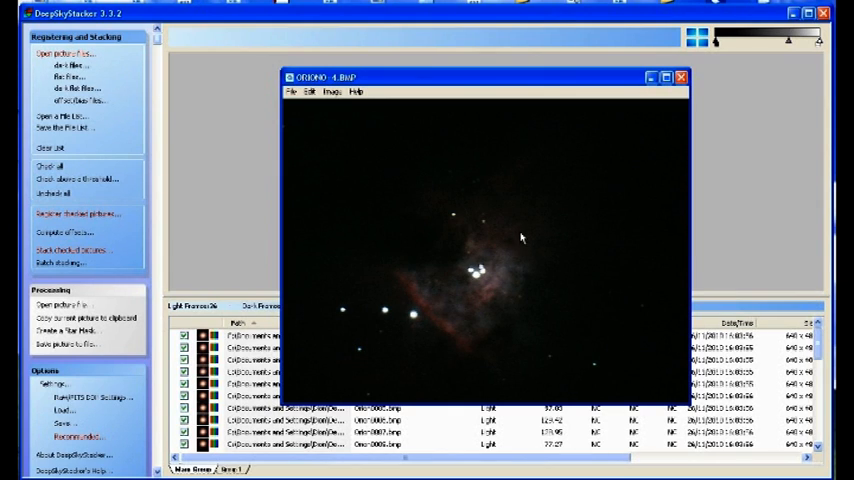
pyautogui.moveTo(540, 262)
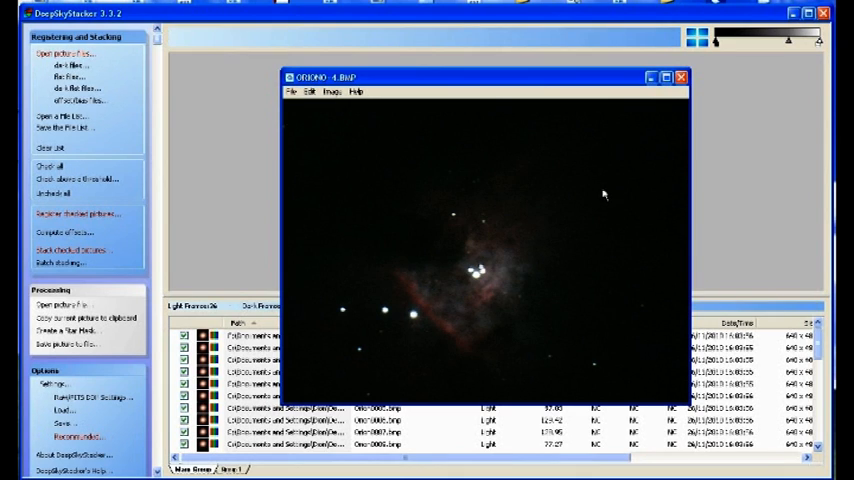
pyautogui.moveTo(474, 270)
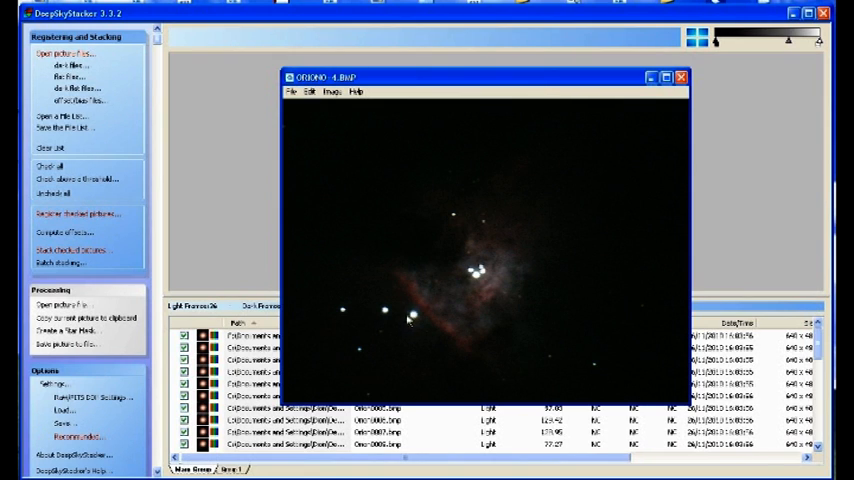
pyautogui.moveTo(408, 320)
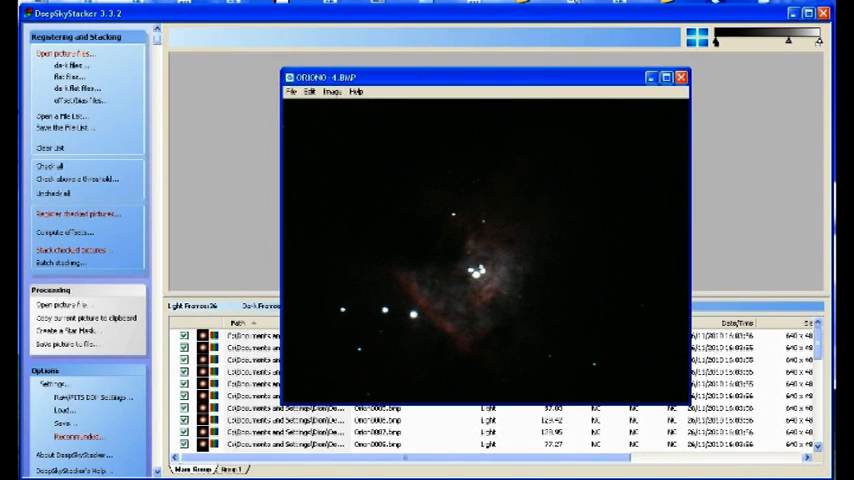
# Step: Close the Orion Nebula preview and bring up Register Settings for the checked pictures
pyautogui.click(680, 76)
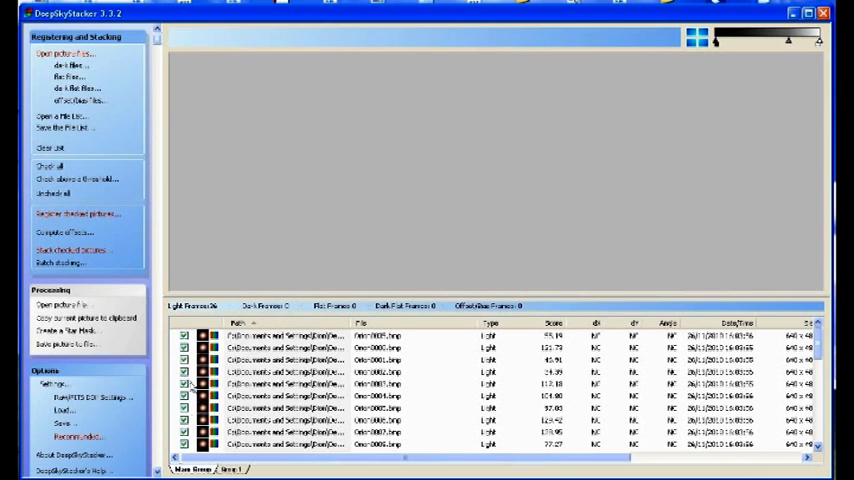
pyautogui.moveTo(104, 208)
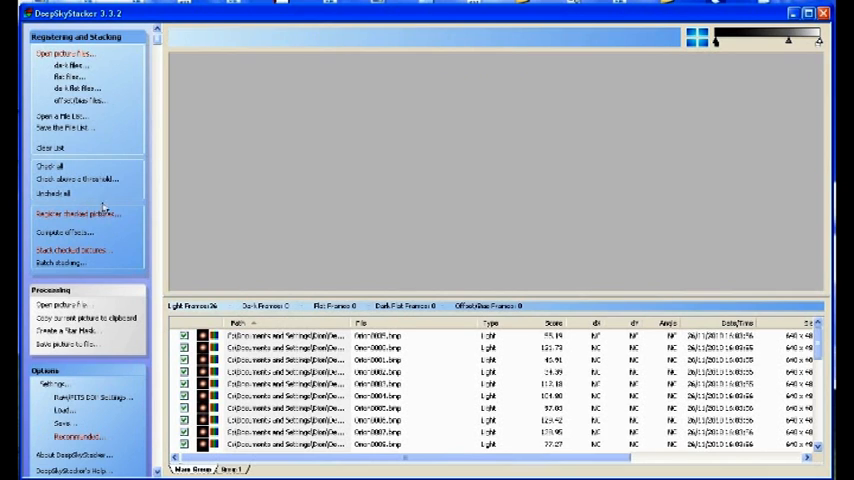
pyautogui.click(78, 212)
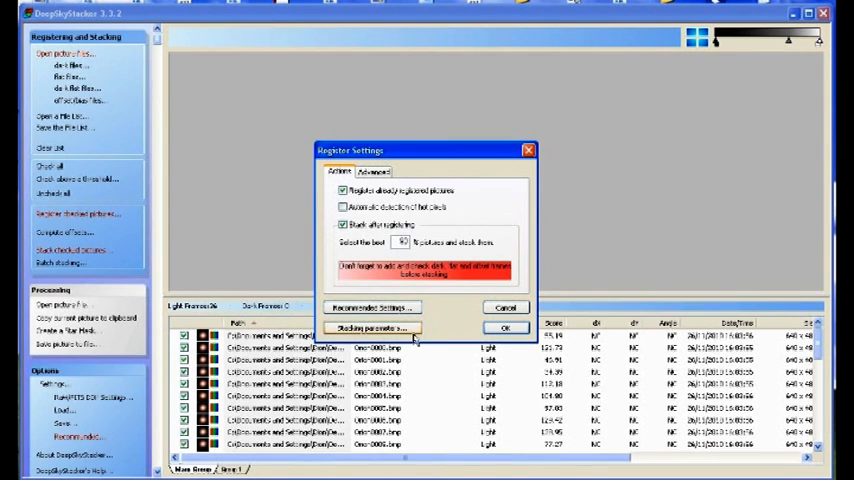
# Step: In the Advanced options, drag the Star Detection Threshold slider down to about 26%
pyautogui.click(372, 172)
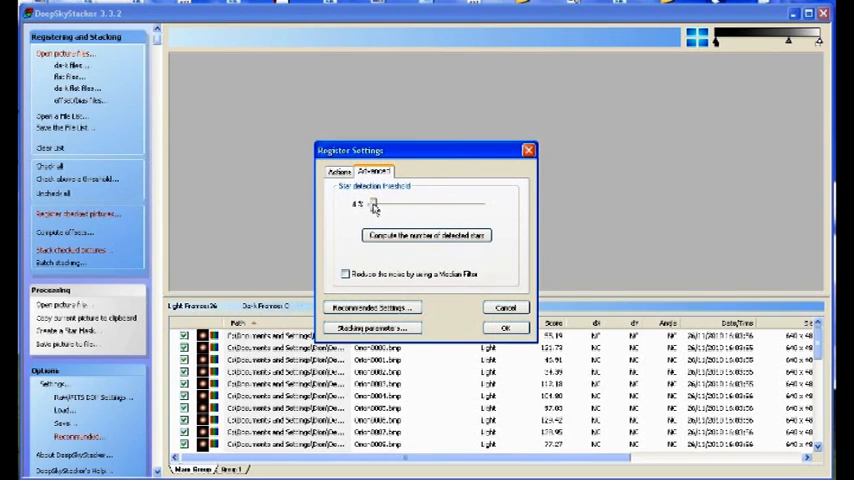
pyautogui.moveTo(372, 204); pyautogui.dragTo(388, 204)
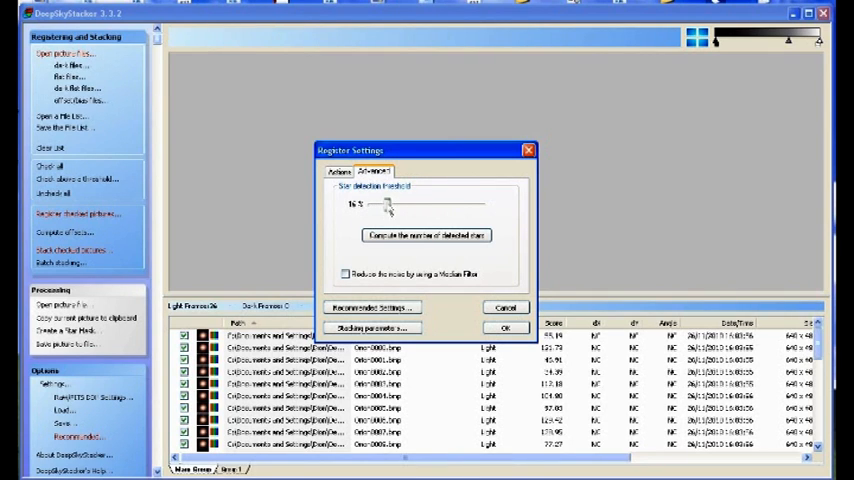
pyautogui.moveTo(388, 204); pyautogui.dragTo(412, 204)
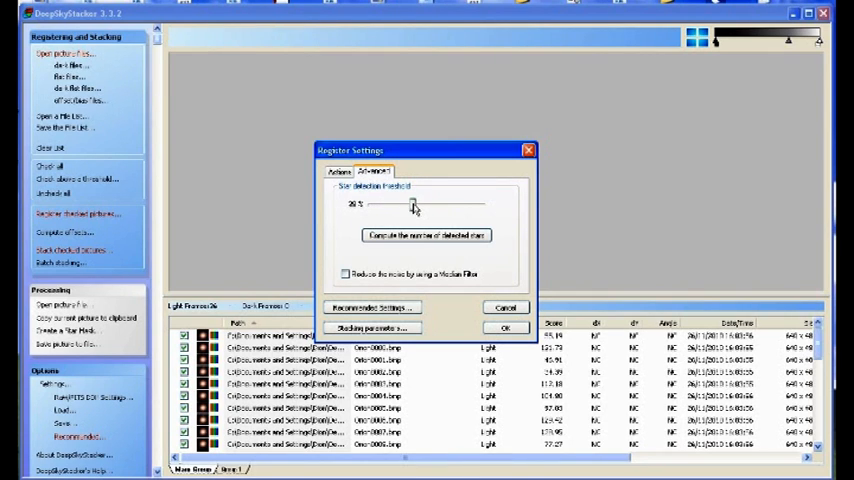
pyautogui.moveTo(410, 204); pyautogui.dragTo(428, 204)
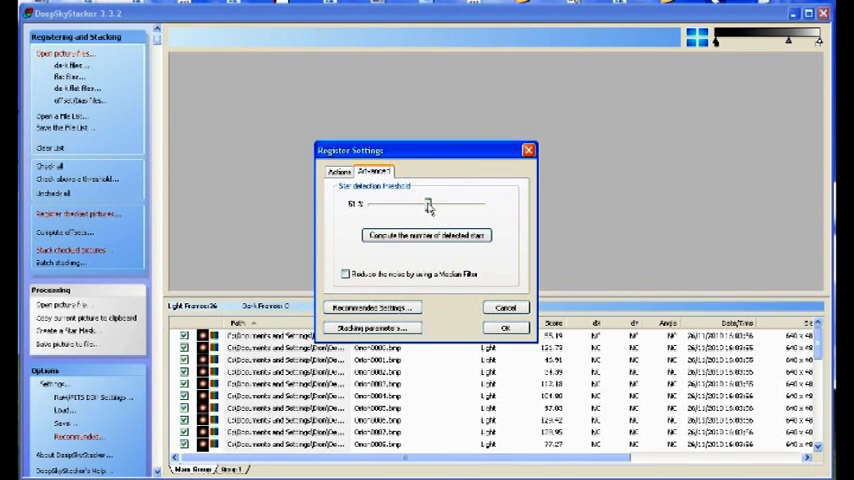
pyautogui.moveTo(428, 204); pyautogui.dragTo(400, 204)
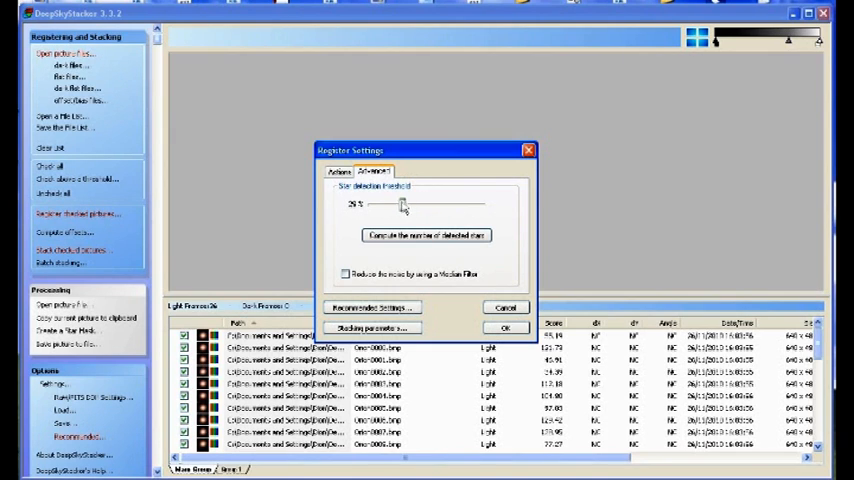
pyautogui.moveTo(400, 204); pyautogui.dragTo(392, 204)
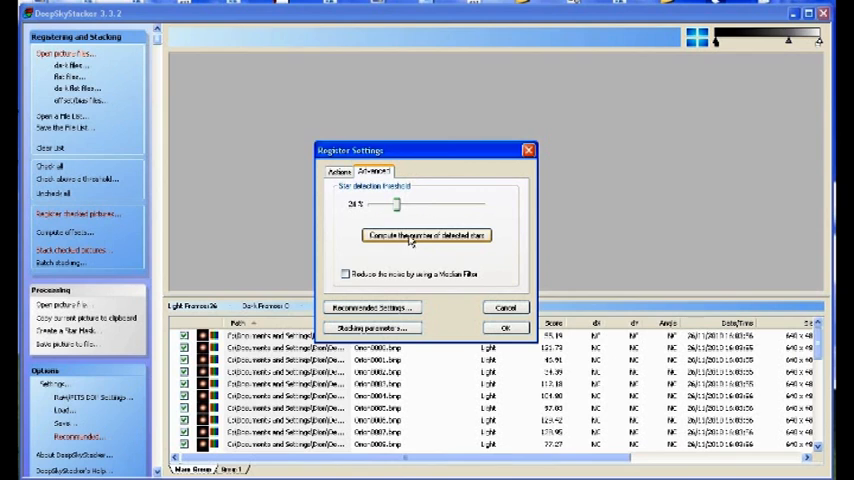
# Step: Lower the threshold through about 13% to 4%, recounting stars until 14 are detected
pyautogui.click(424, 236)
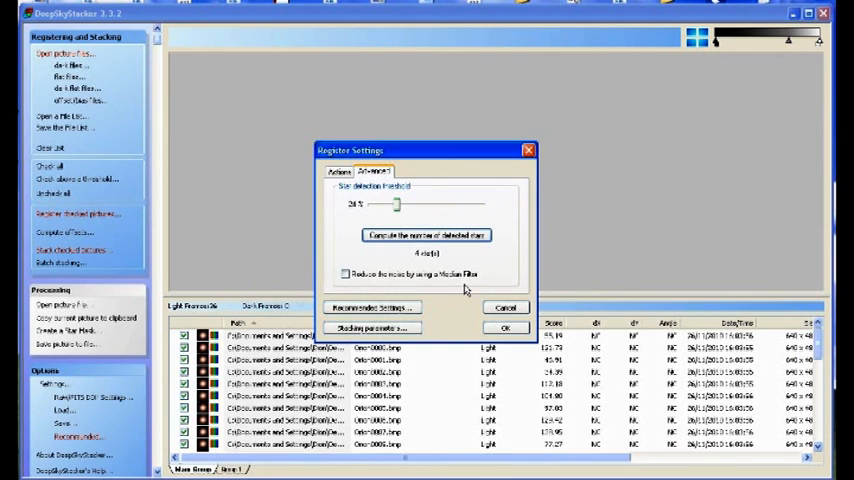
pyautogui.moveTo(420, 264)
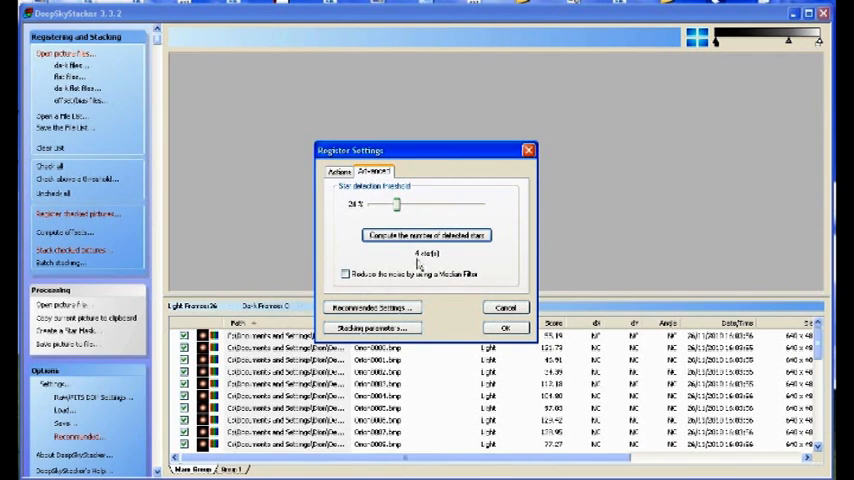
pyautogui.moveTo(396, 204); pyautogui.dragTo(382, 204)
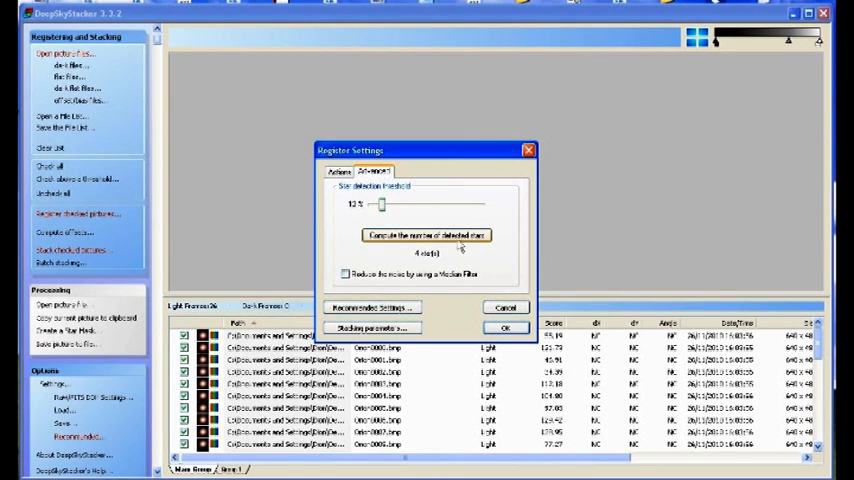
pyautogui.click(426, 236)
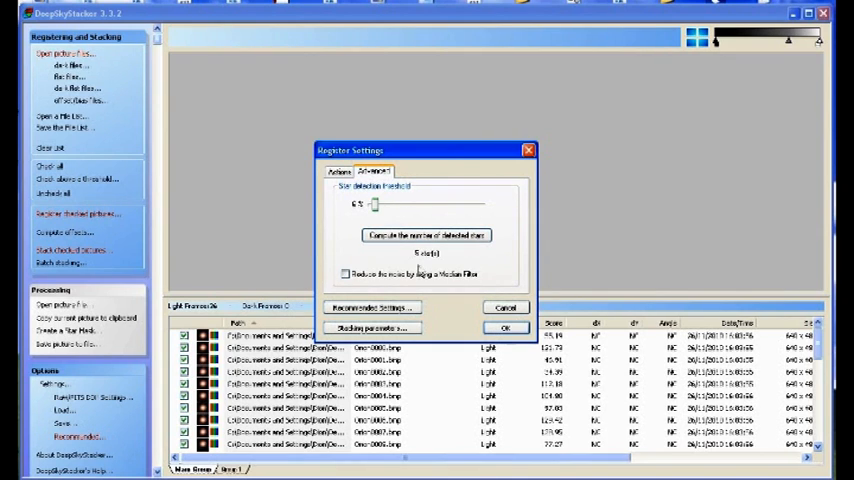
pyautogui.click(504, 328)
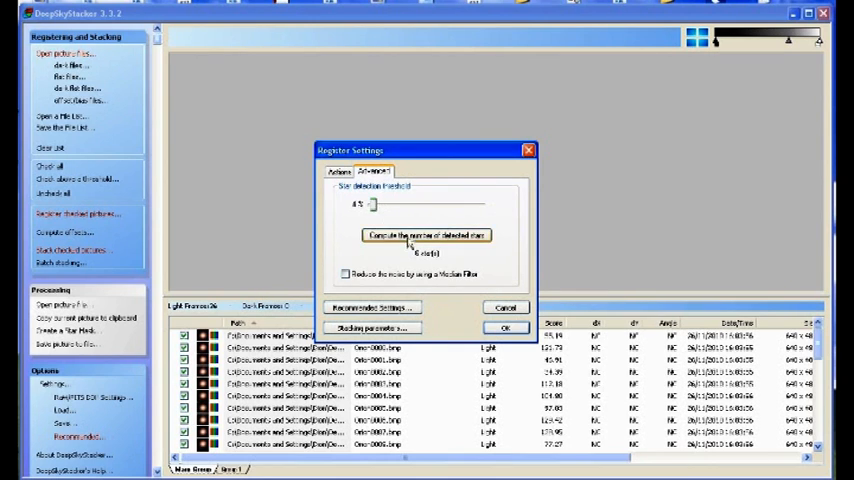
pyautogui.click(424, 236)
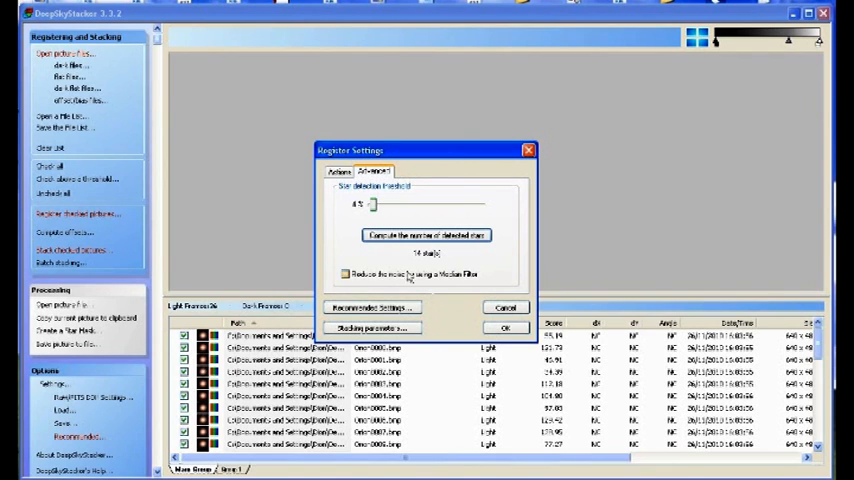
# Step: Try a near-maximum threshold, then return to 4% and confirm 14 stars detected
pyautogui.moveTo(372, 204); pyautogui.dragTo(458, 204)
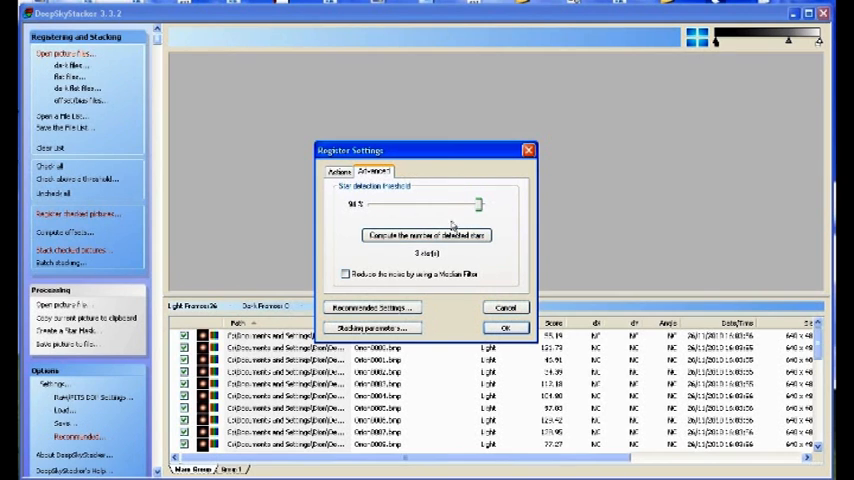
pyautogui.moveTo(348, 258)
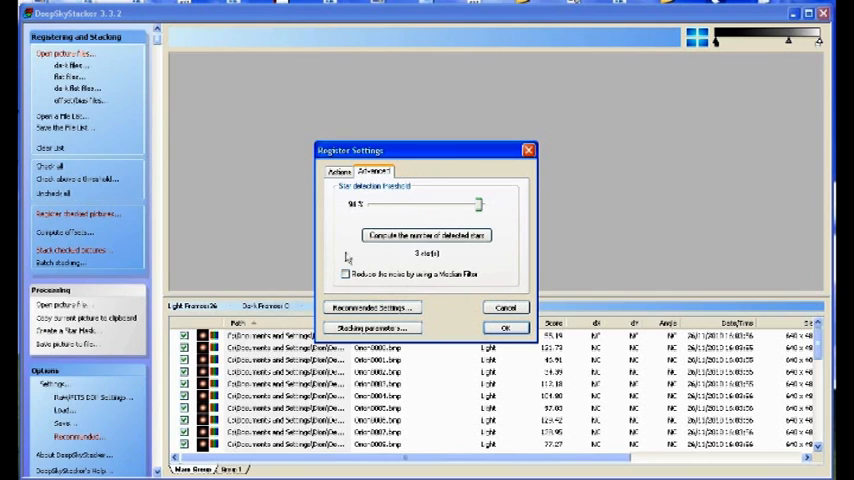
pyautogui.moveTo(222, 244)
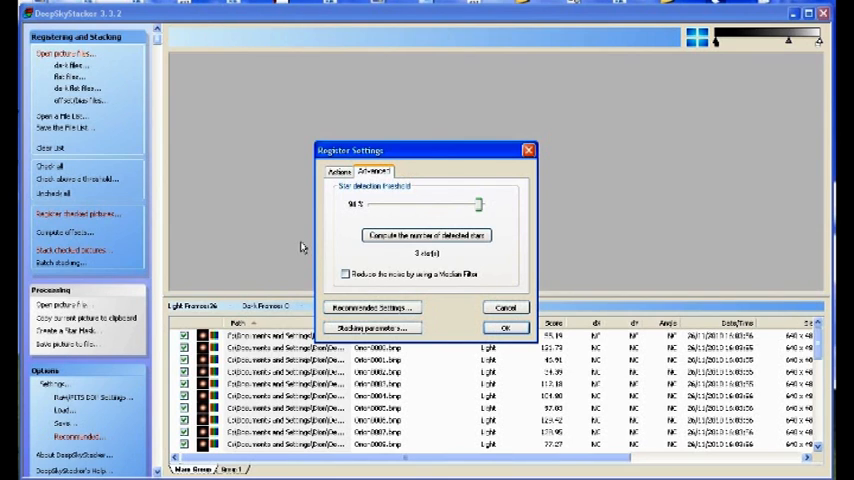
pyautogui.moveTo(478, 204); pyautogui.dragTo(378, 204)
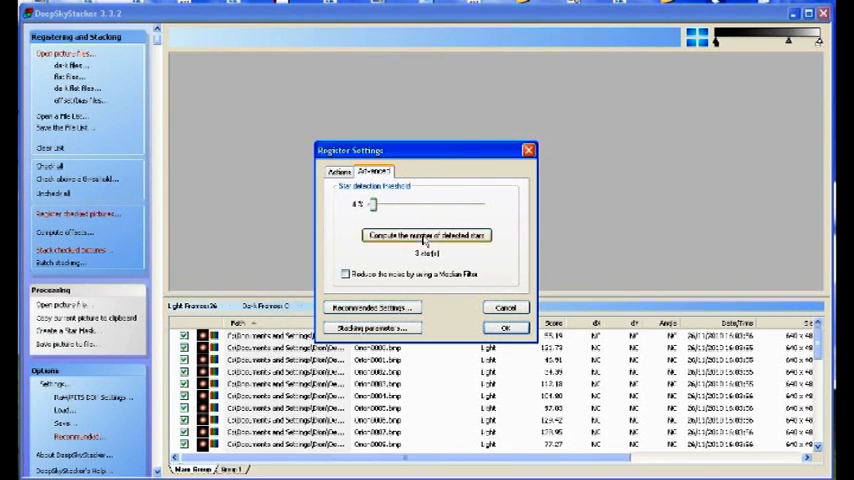
pyautogui.click(426, 236)
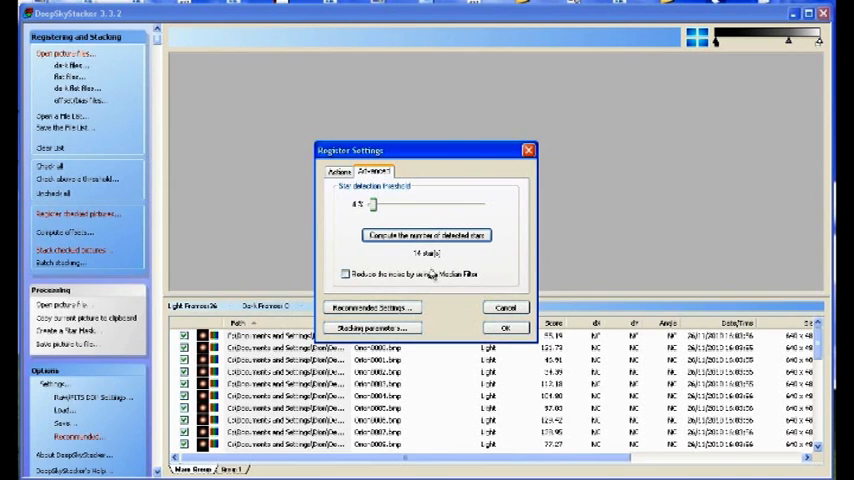
# Step: Accept the registration settings and the stacking steps to start registering the frames
pyautogui.click(504, 328)
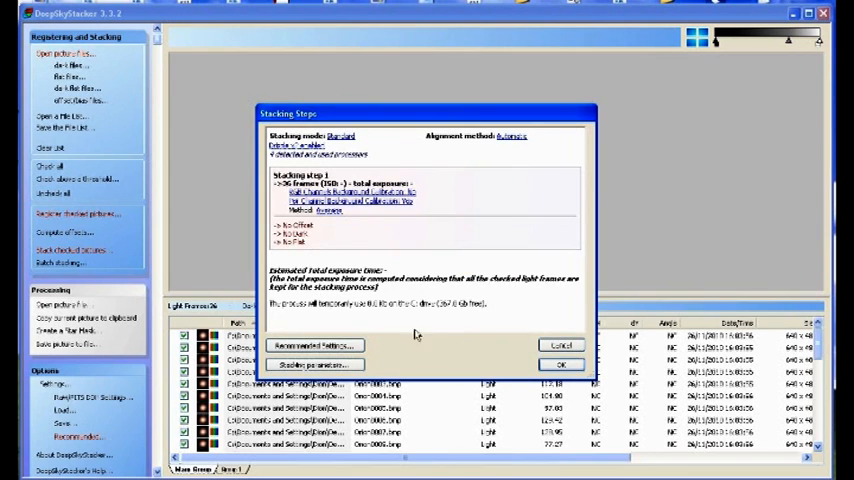
pyautogui.click(562, 364)
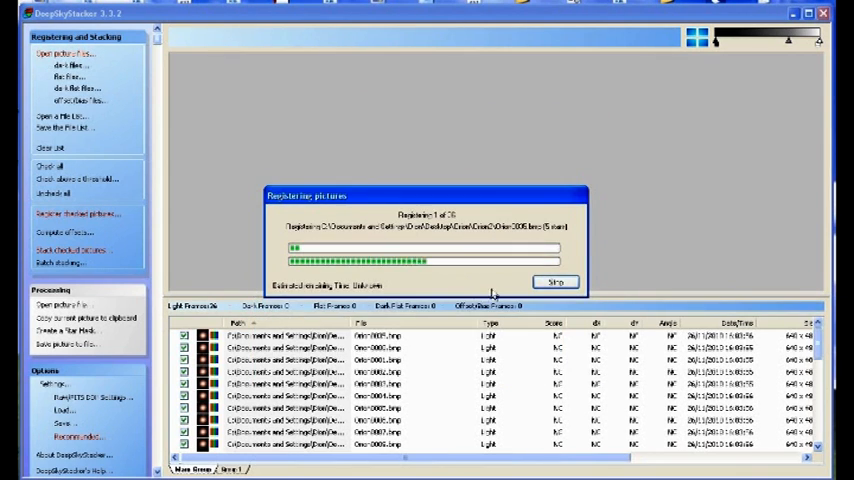